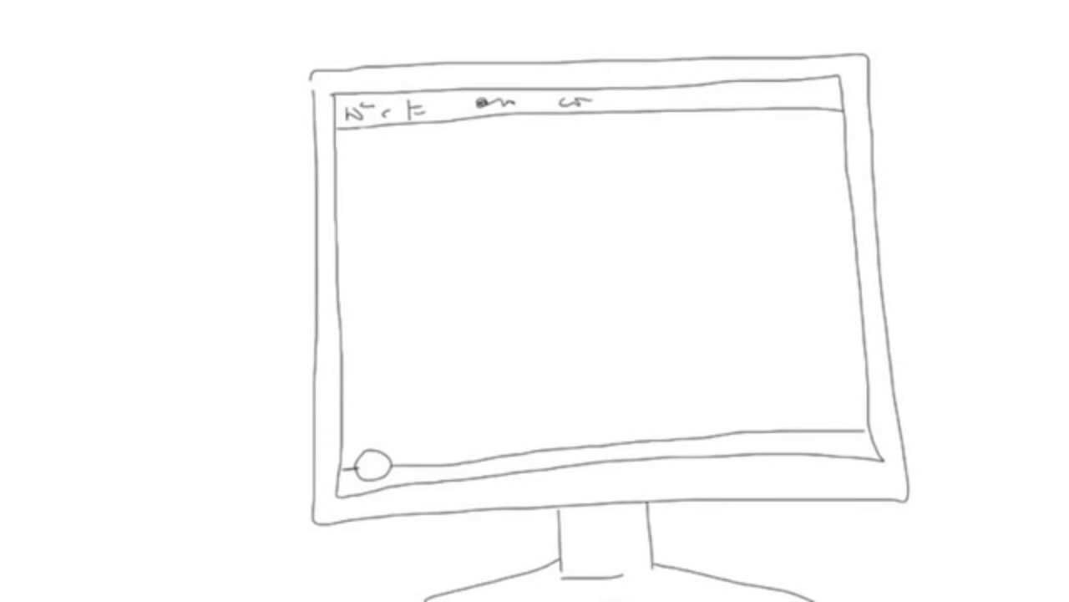
pyautogui.write('Symbolism in Shakespea')
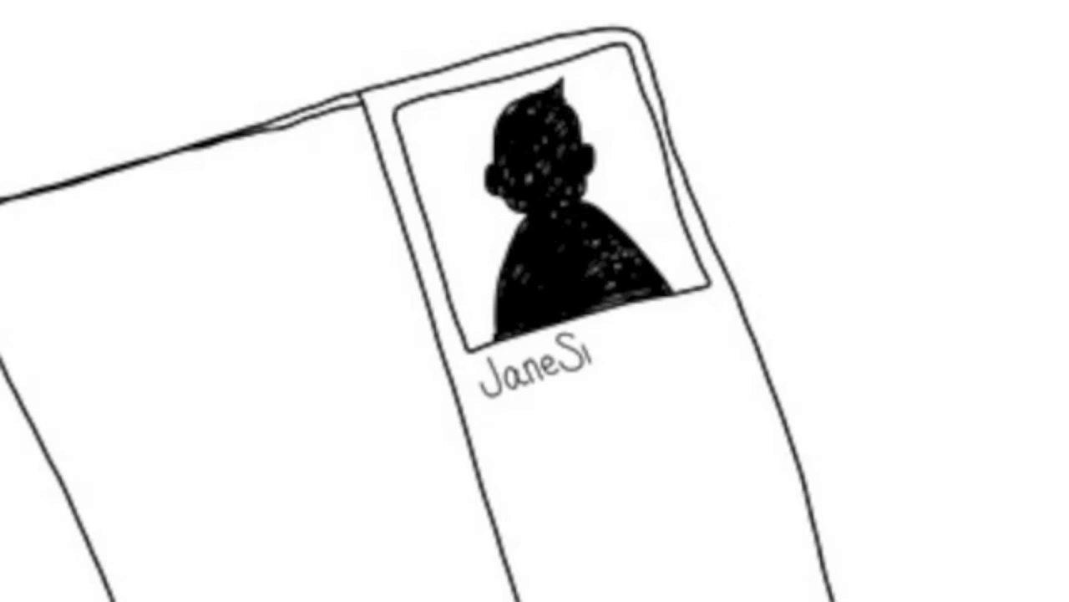
pyautogui.write('mith,PhD')
pyautogui.click(534, 417)
pyautogui.write('Profess')
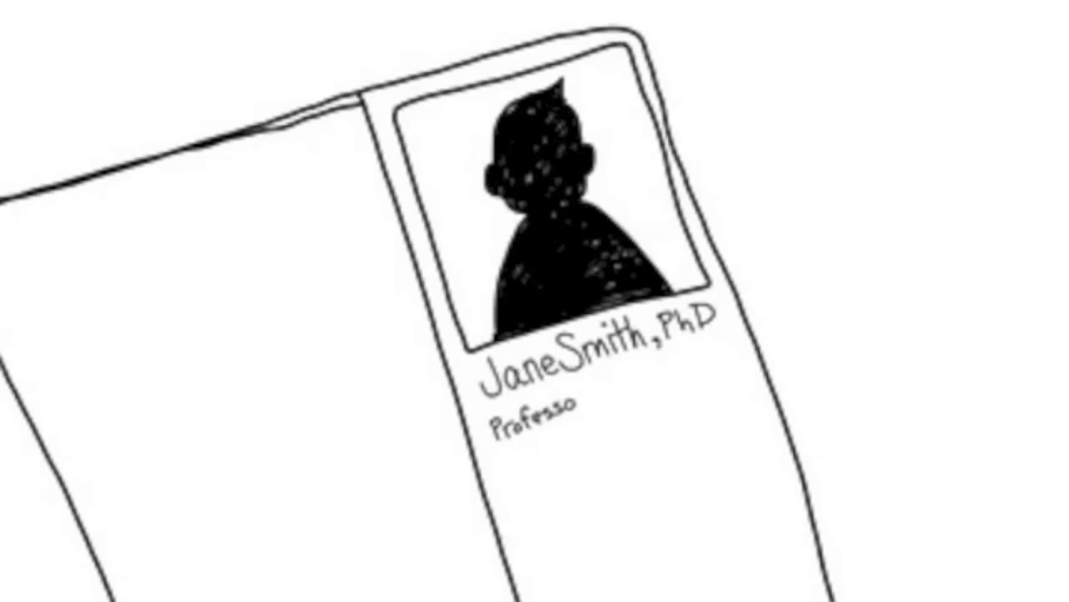
pyautogui.write('of Eng.Lit')
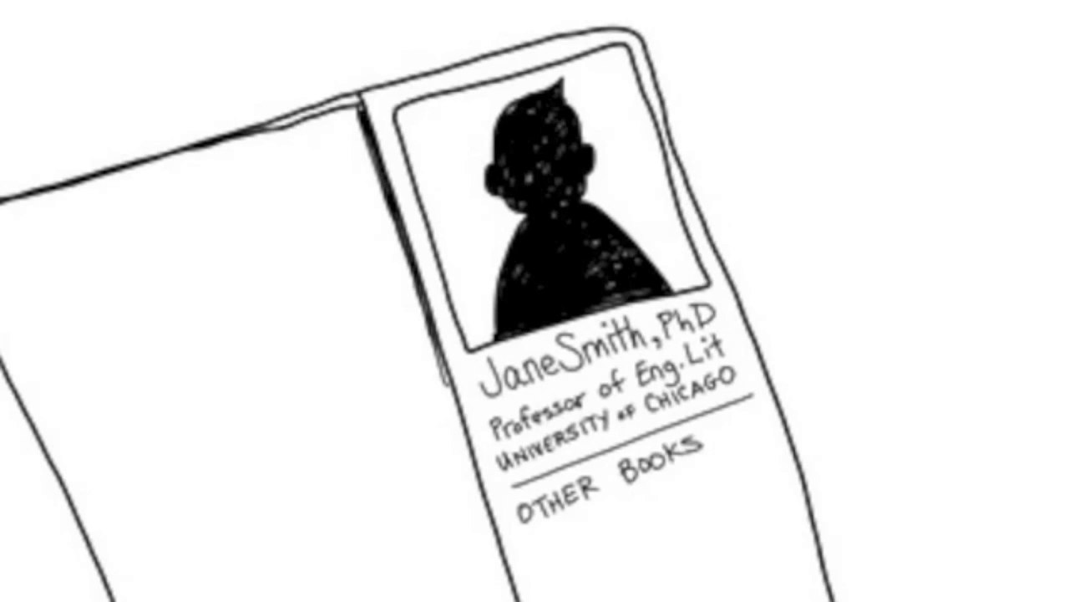
pyautogui.write('BY DR.SMIT')
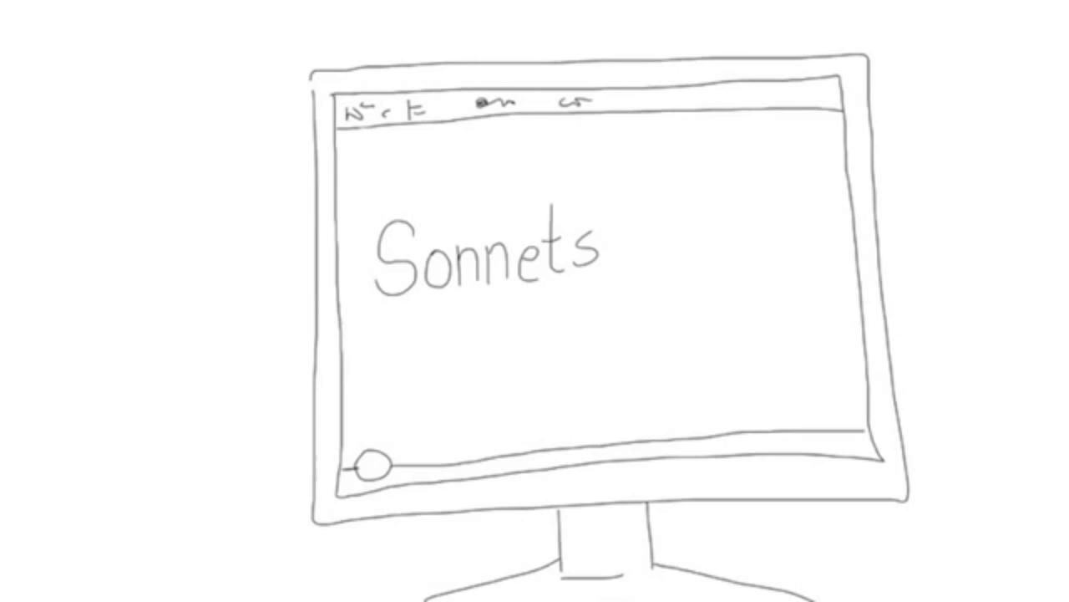
pyautogui.write('Written by Martians')
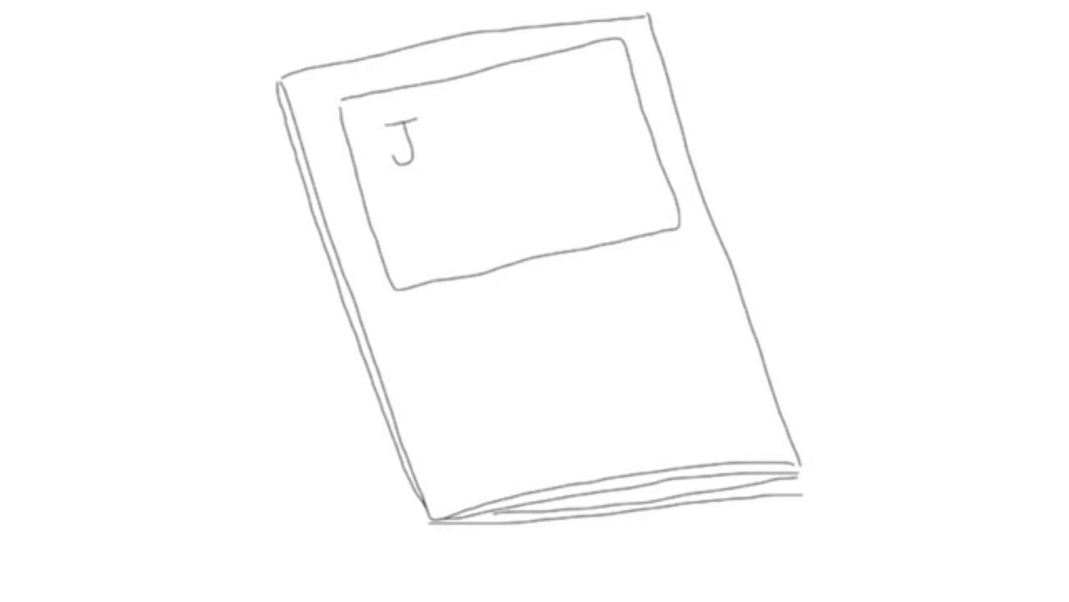
pyautogui.write('ournal')
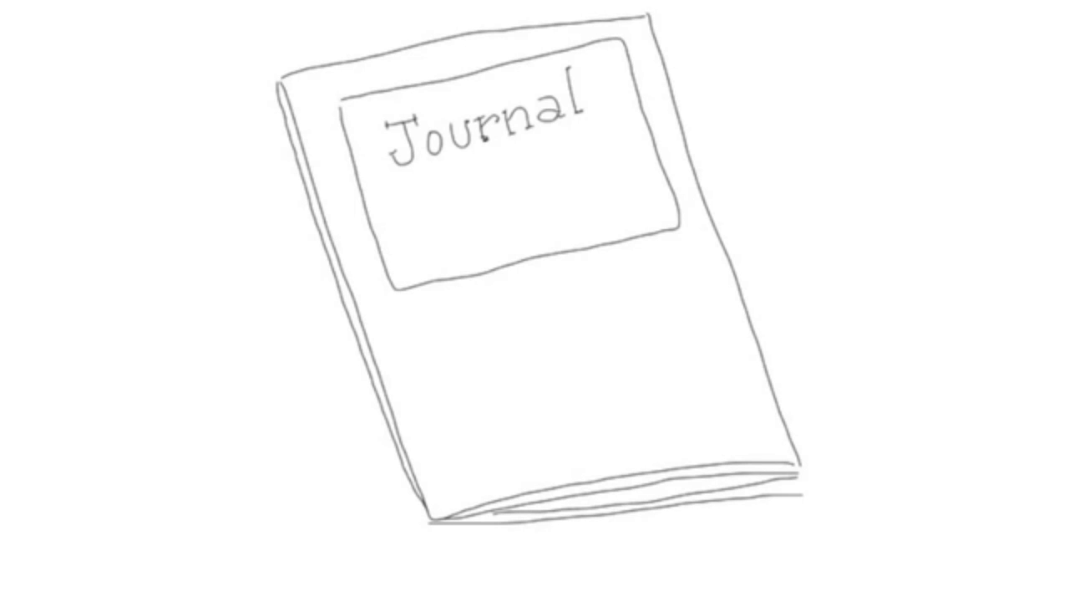